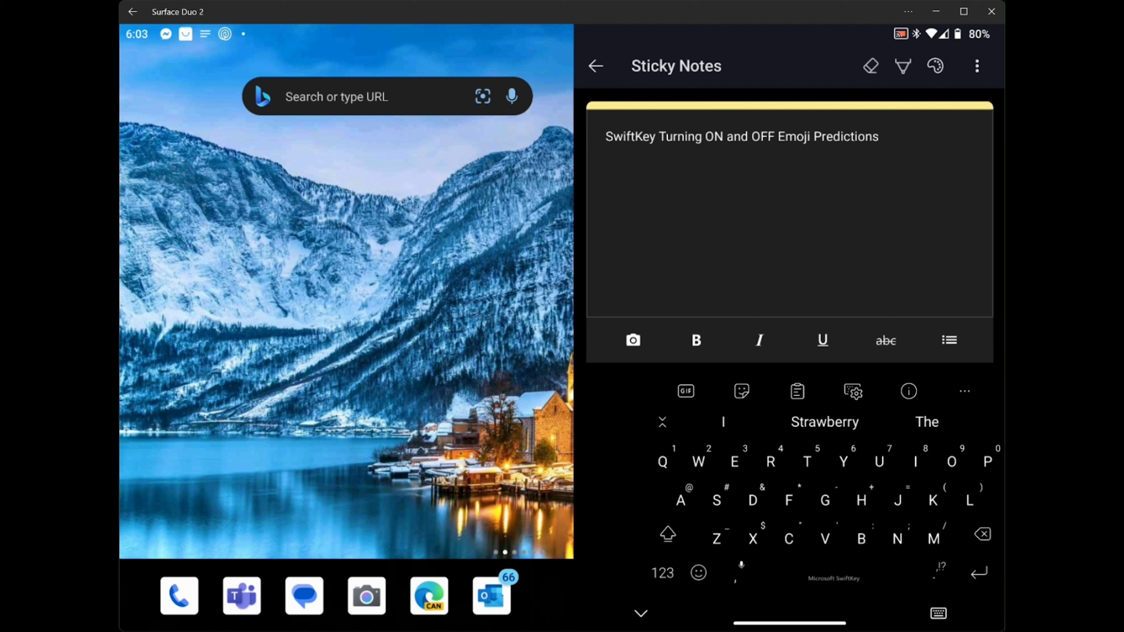
# - Write 'Goat' in the note so the goat emoji appears in the suggestion strip
pyautogui.click(696, 573)
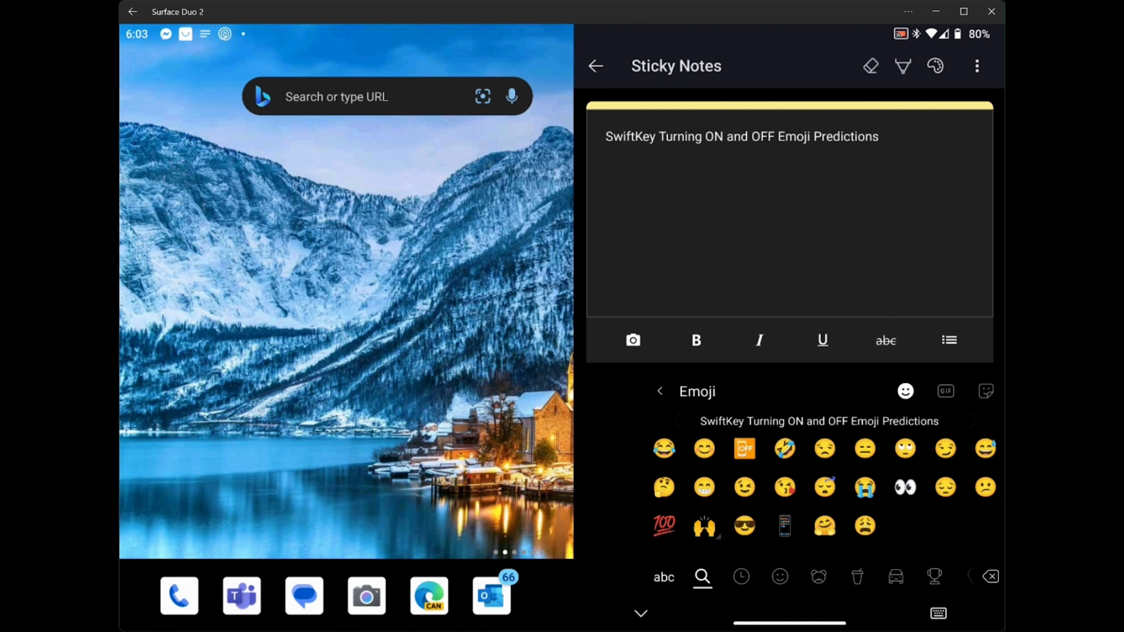
pyautogui.click(779, 576)
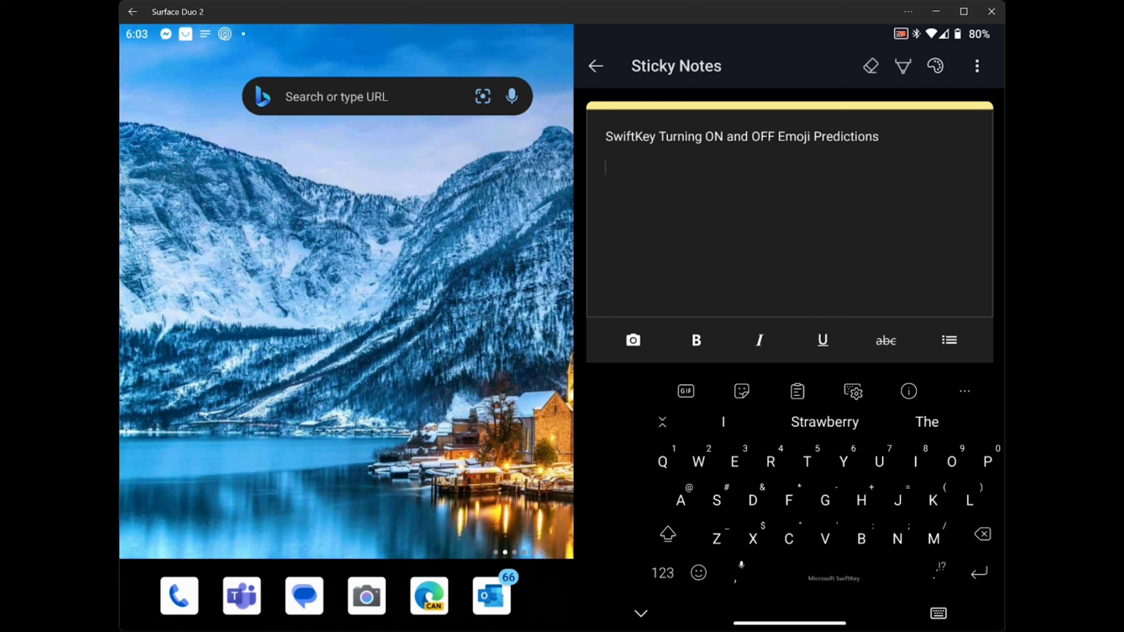
pyautogui.write('Goat')
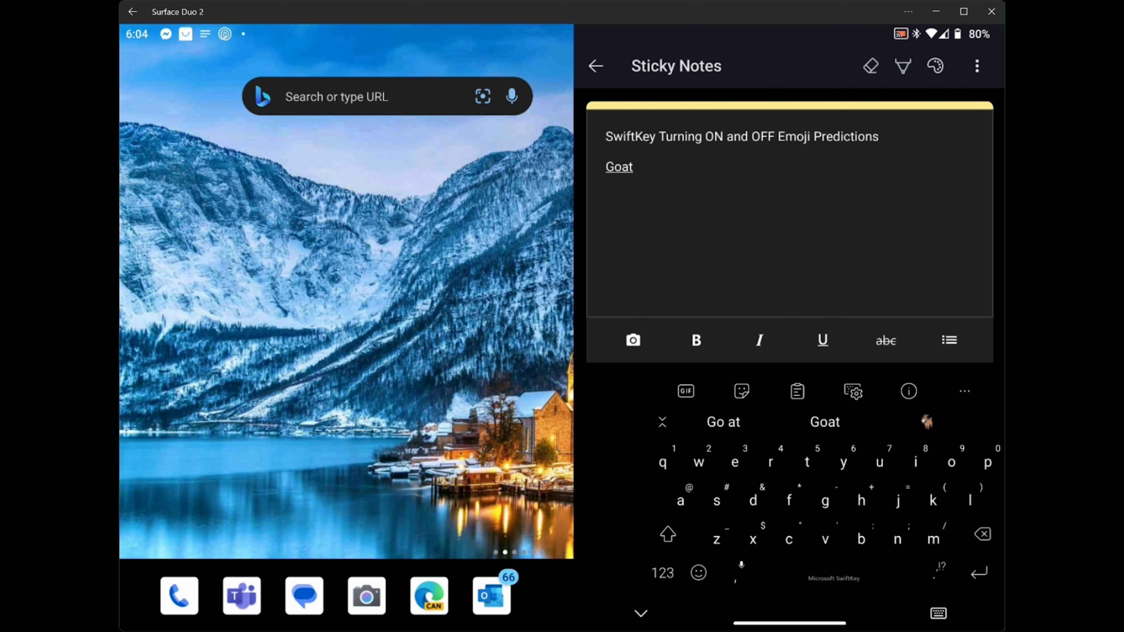
pyautogui.click(632, 166)
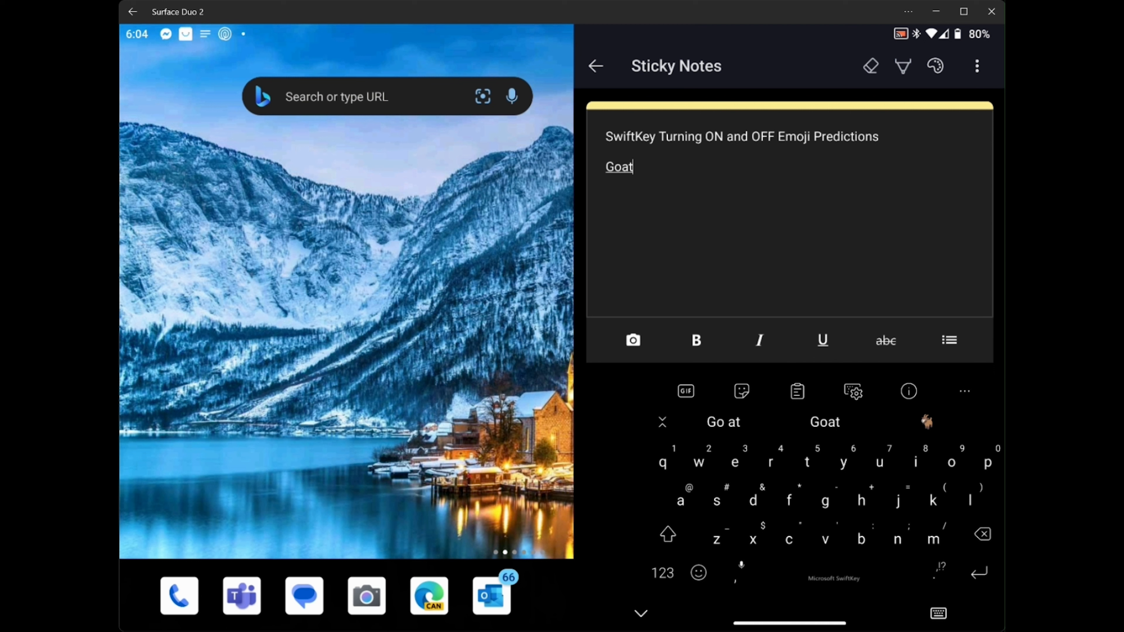
# - Reach the Emoji settings page showing Emoji predictions switched on
pyautogui.click(964, 390)
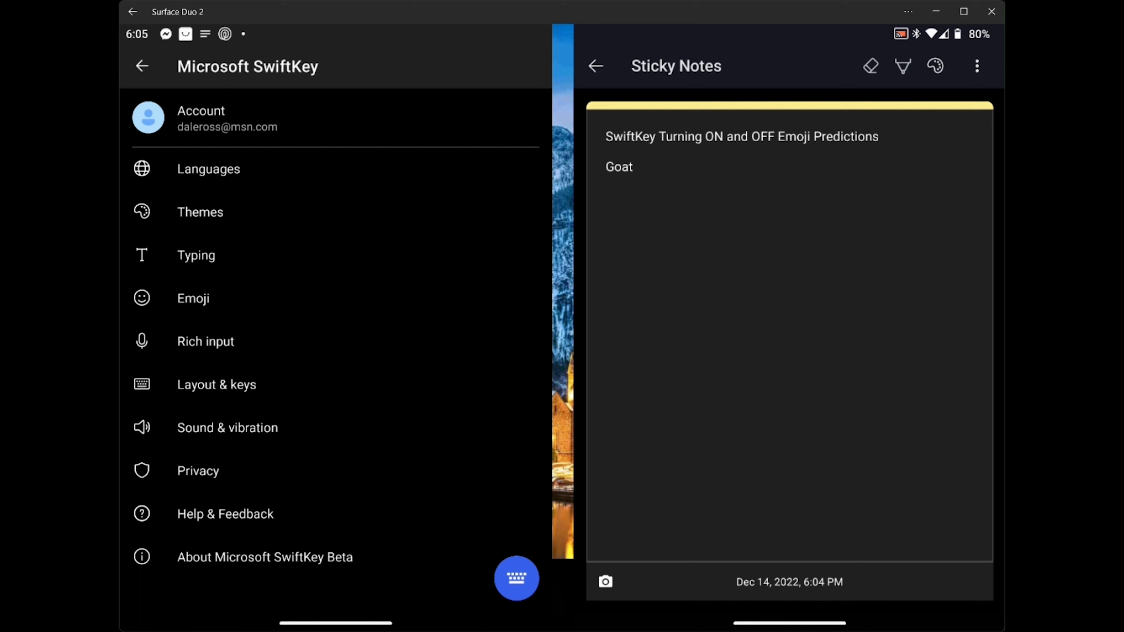
pyautogui.click(192, 297)
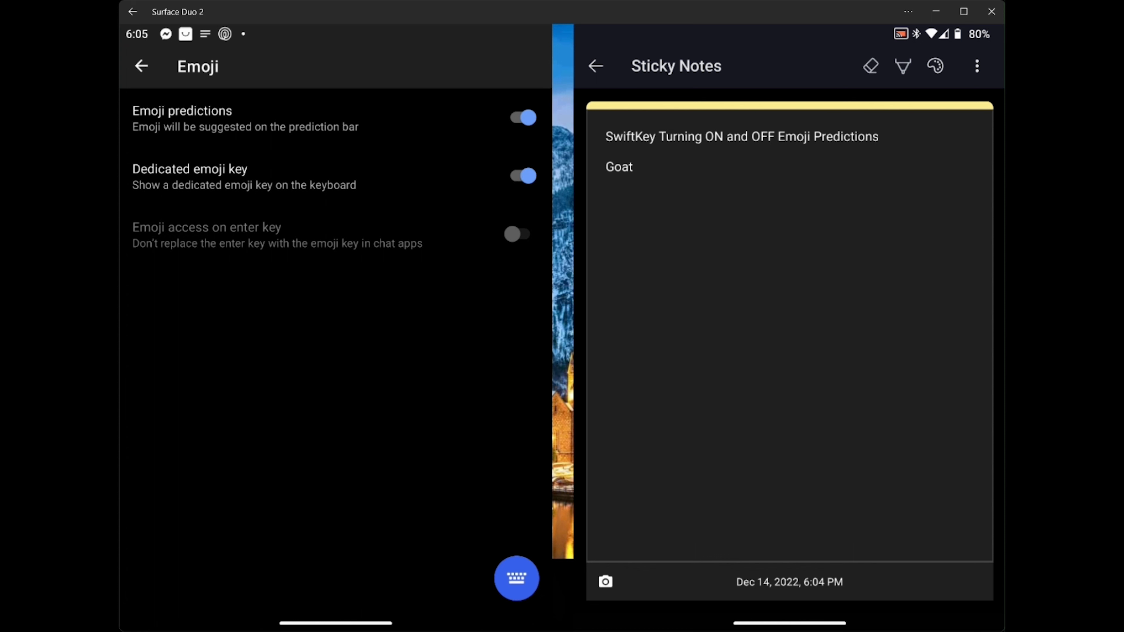